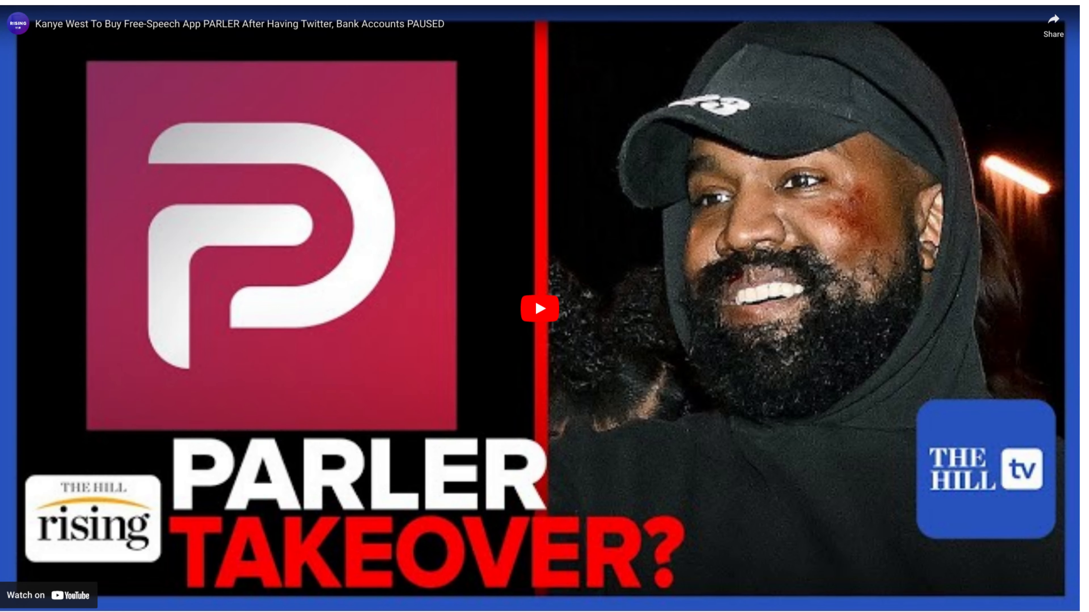
click(539, 307)
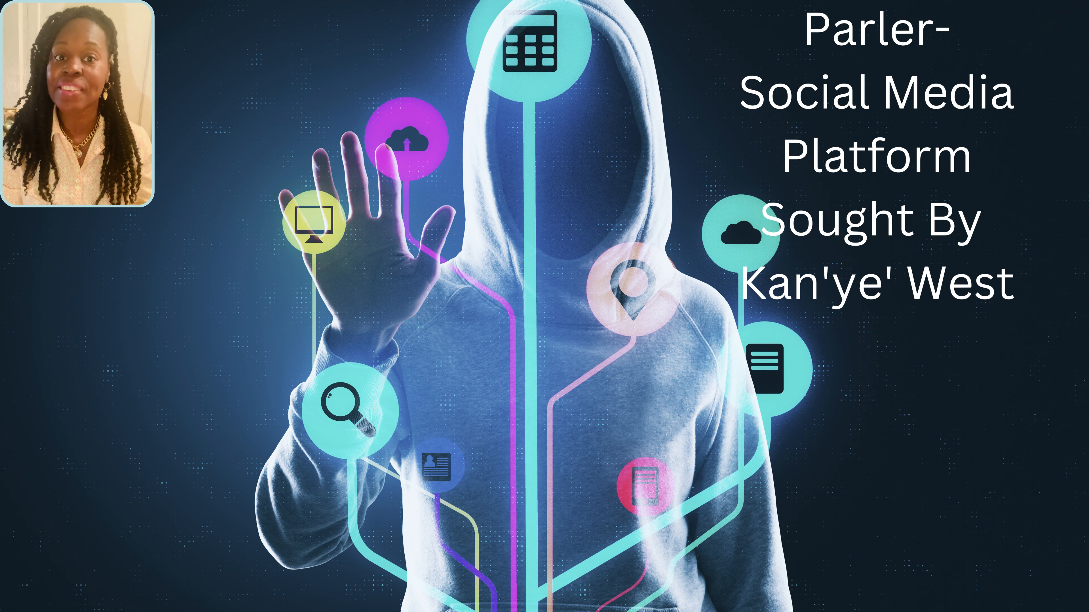
click(541, 304)
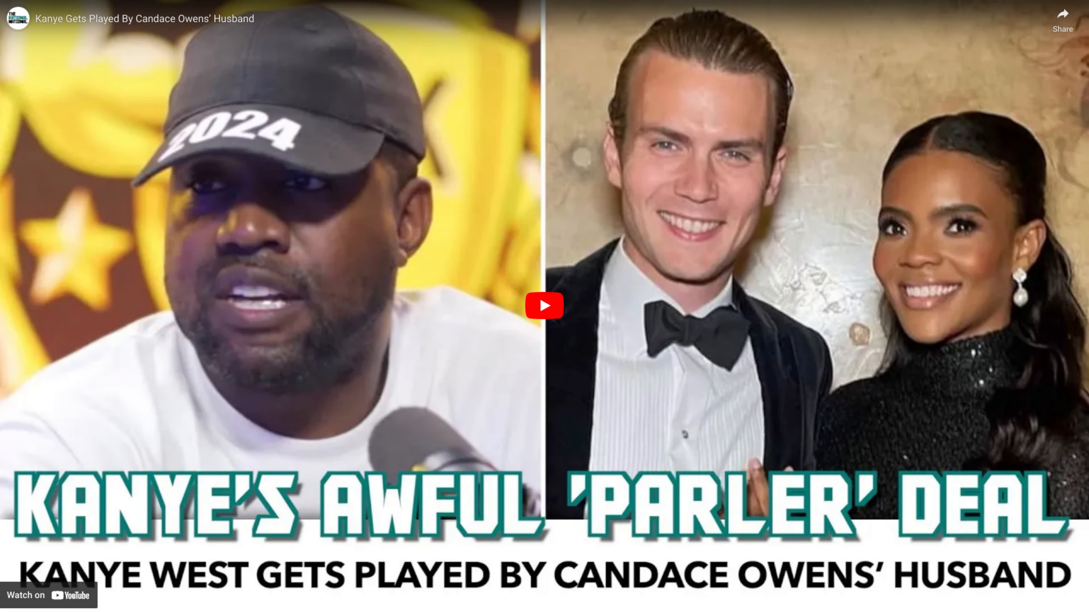
click(544, 306)
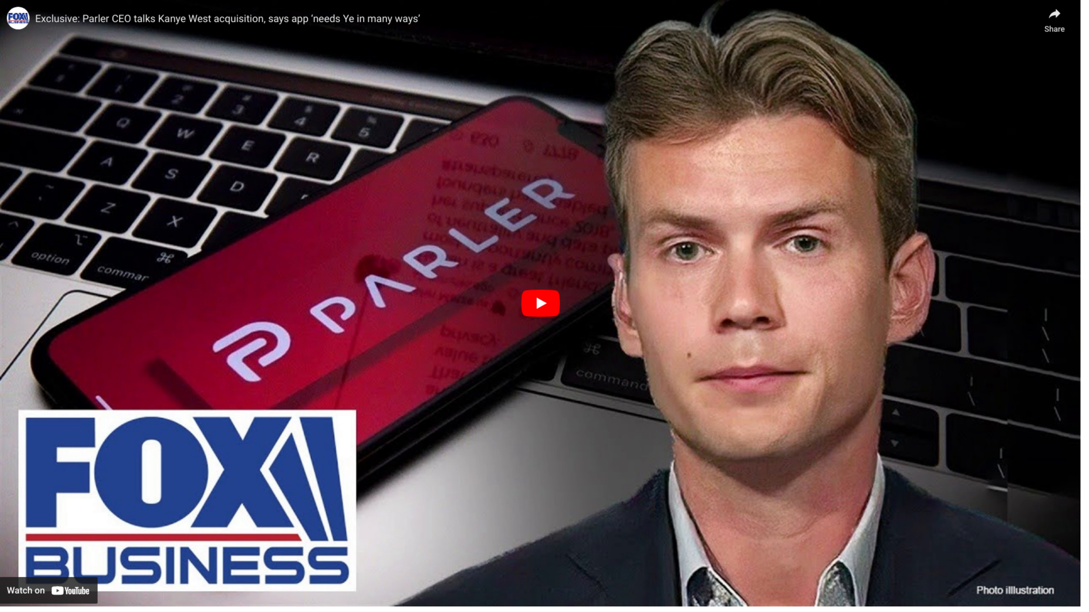
click(540, 303)
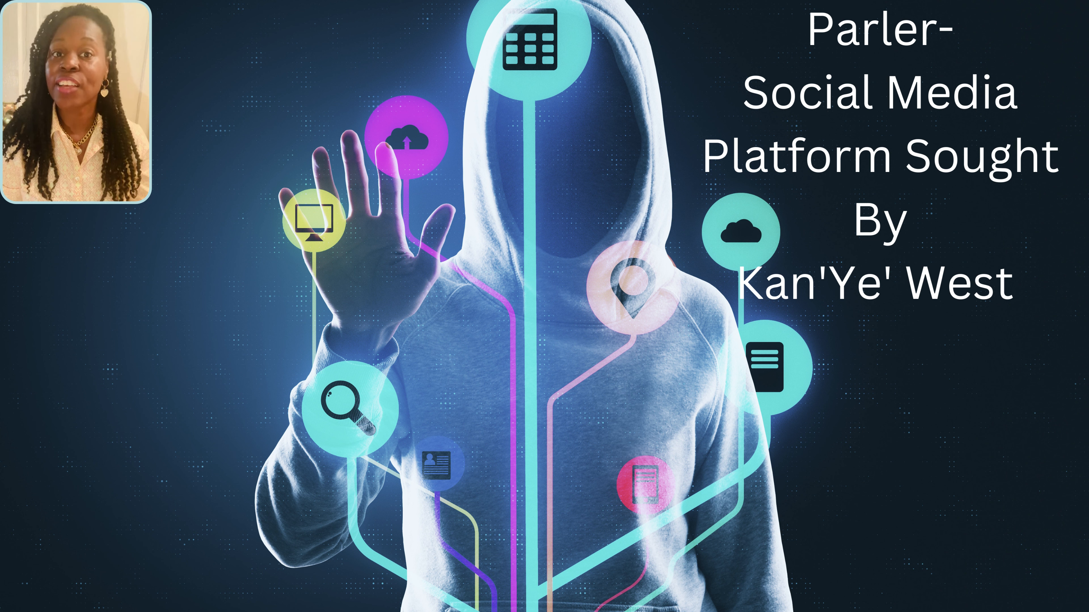
click(545, 306)
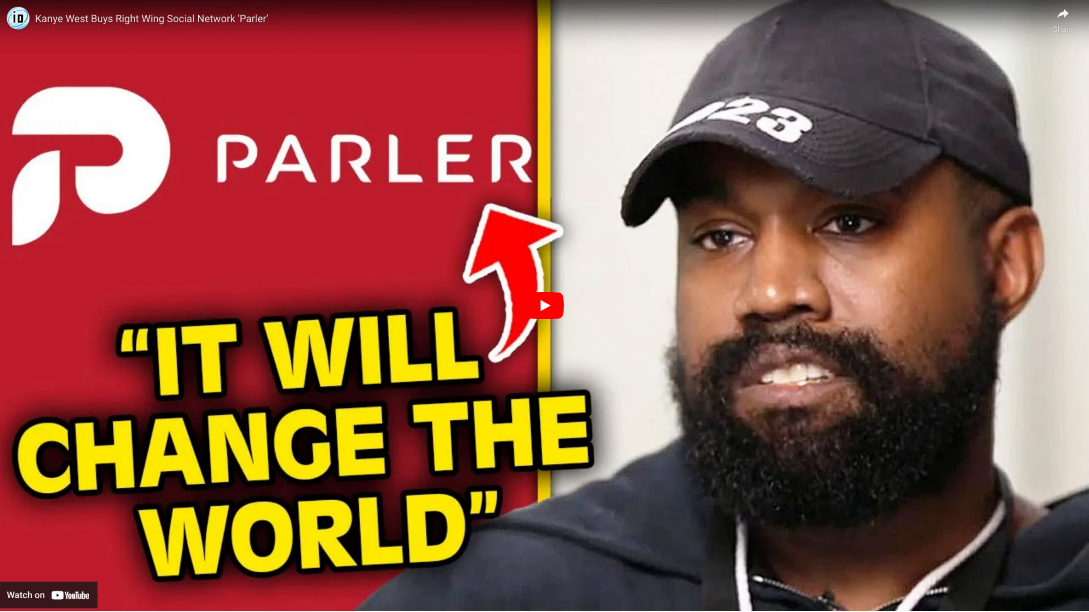